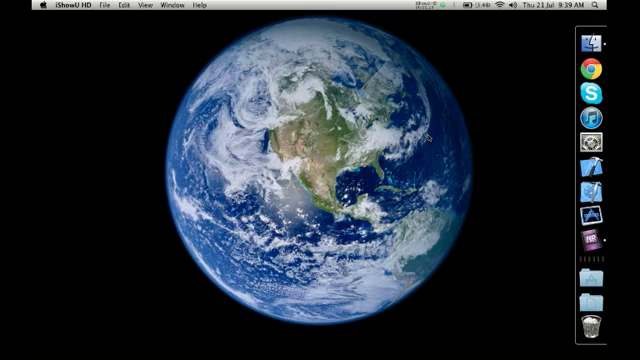
pyautogui.moveTo(450, 160)
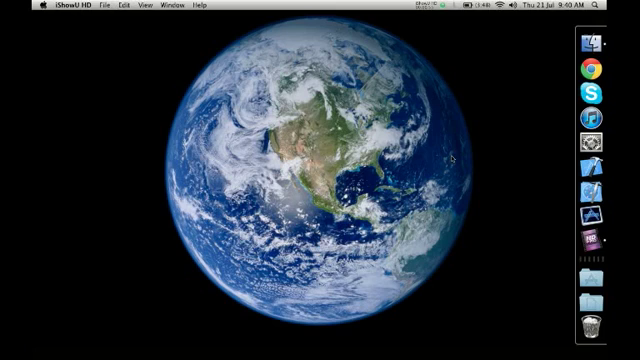
pyautogui.moveTo(538, 100)
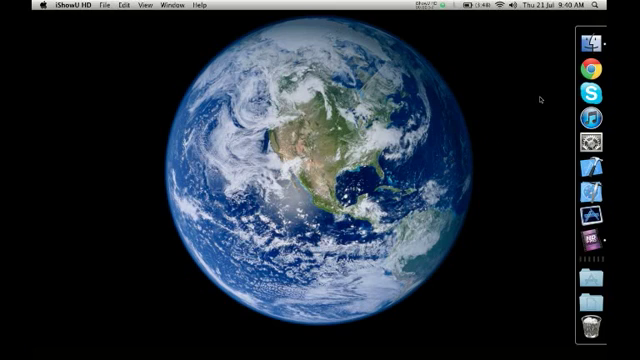
pyautogui.moveTo(592, 72)
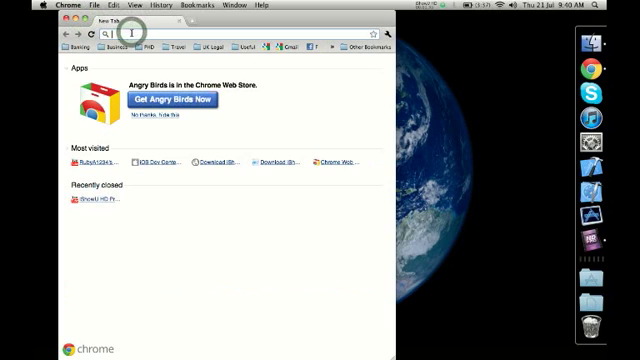
# Navigate to developer.apple.com and enter the iOS Dev Center, which asks for login.
pyautogui.write('developer.apple.com')
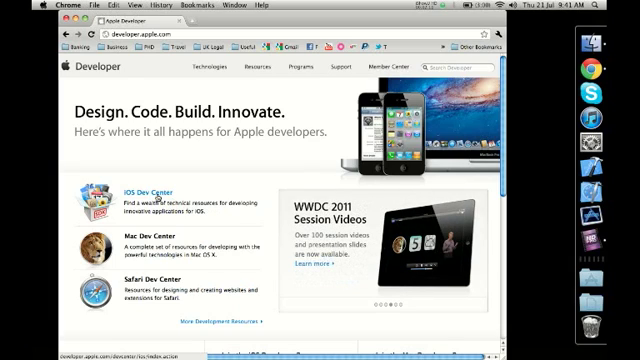
pyautogui.click(146, 192)
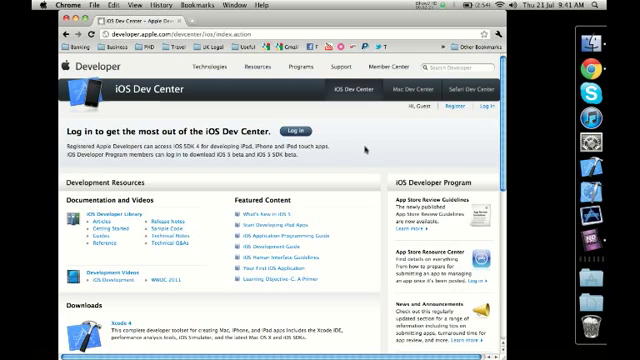
pyautogui.click(456, 108)
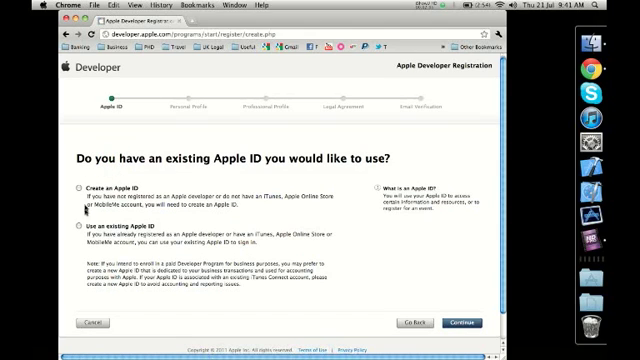
pyautogui.click(80, 190)
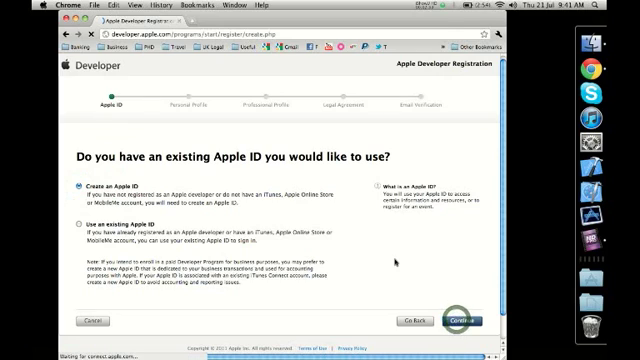
pyautogui.click(460, 320)
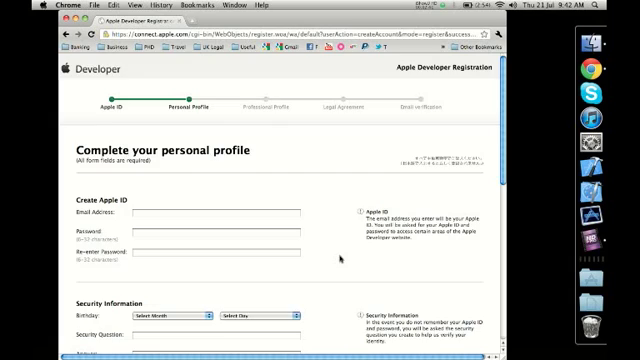
pyautogui.scroll(-3)
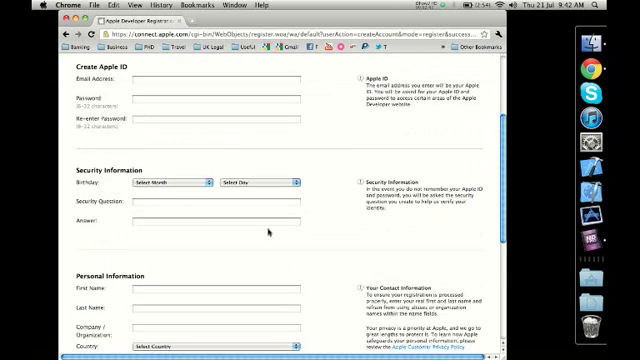
pyautogui.scroll(-3)
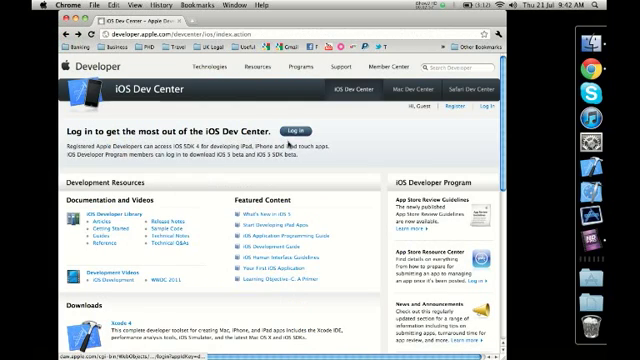
# Sign in with the Apple ID and password to reach the member iOS Dev Center for iOS 4.3.
pyautogui.click(300, 128)
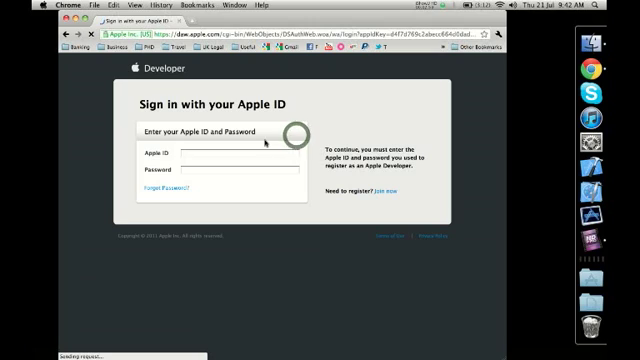
pyautogui.click(236, 152)
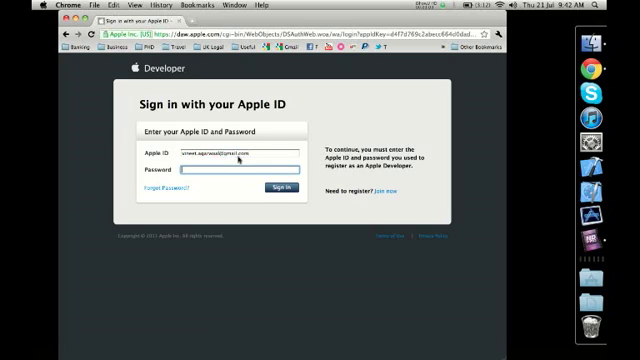
pyautogui.write('••••')
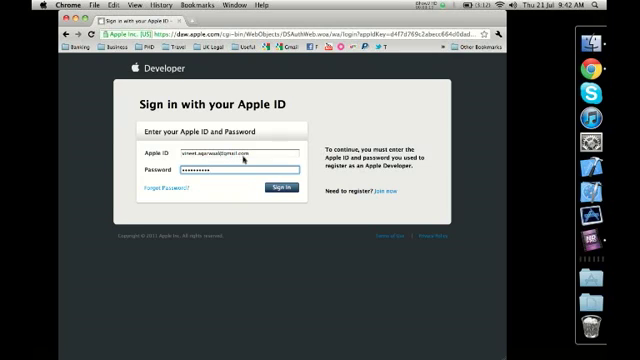
pyautogui.click(282, 188)
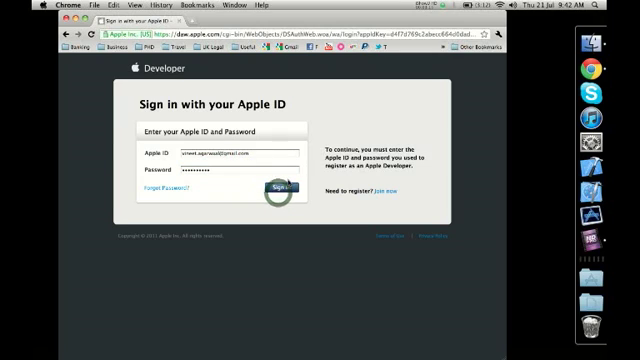
pyautogui.click(284, 188)
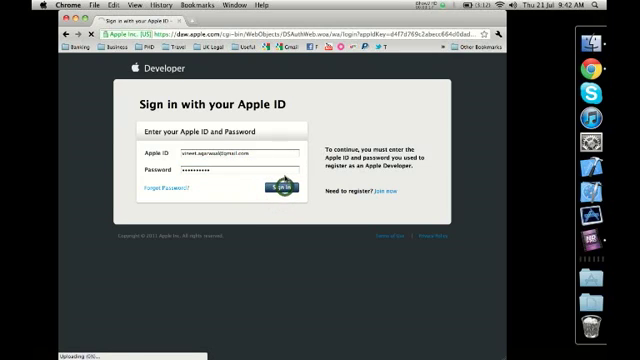
pyautogui.click(280, 188)
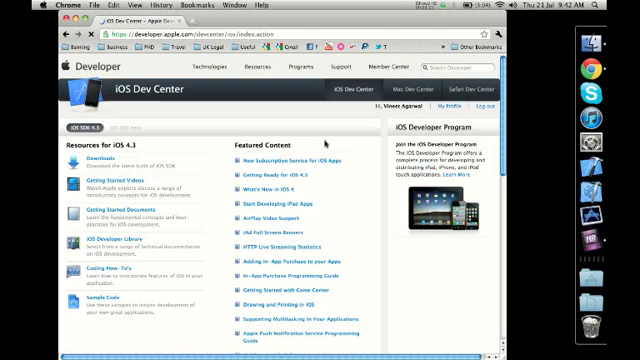
pyautogui.moveTo(172, 160)
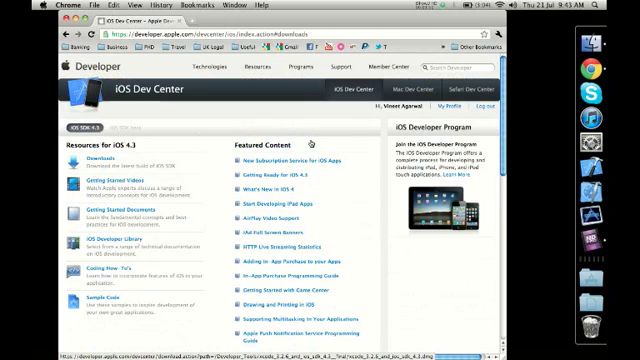
pyautogui.moveTo(356, 124)
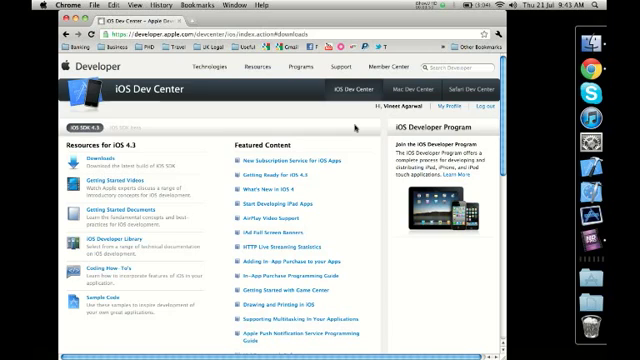
pyautogui.scroll(-3)
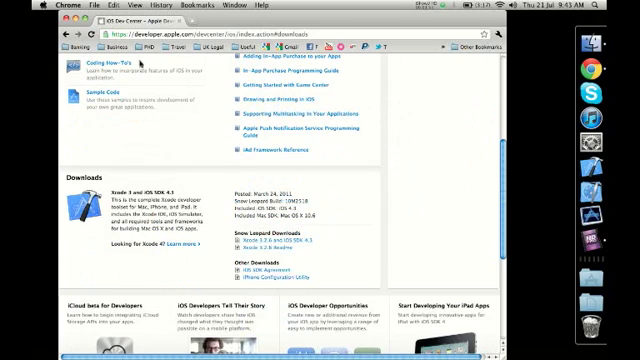
pyautogui.moveTo(184, 130)
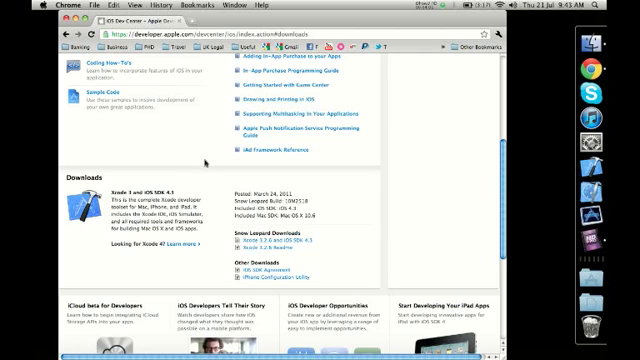
pyautogui.scroll(-3)
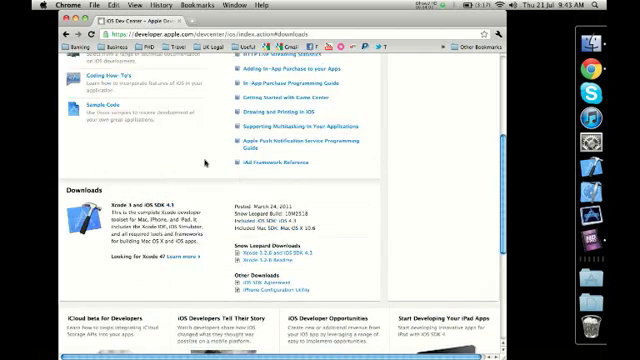
pyautogui.scroll(3)
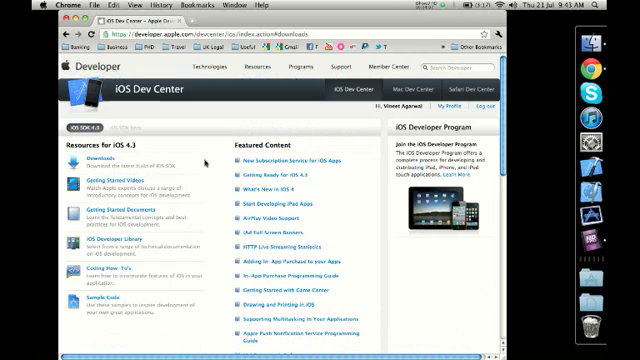
pyautogui.scroll(-3)
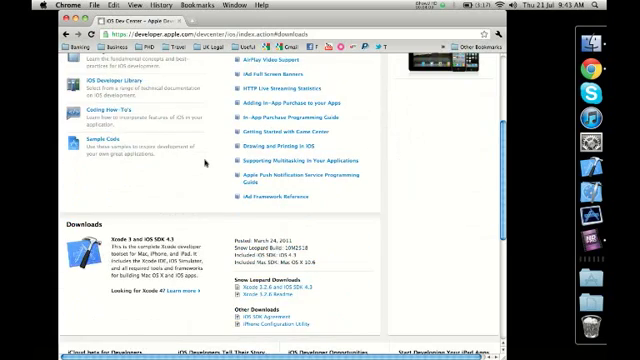
pyautogui.scroll(-3)
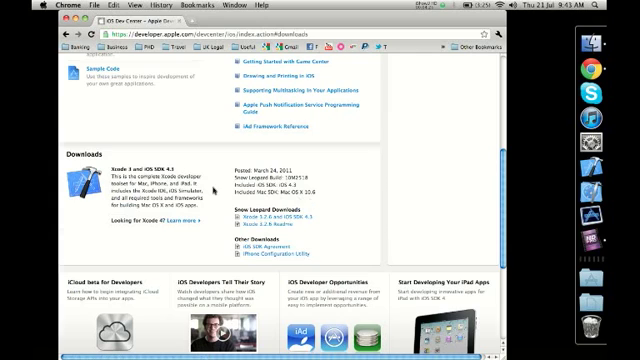
pyautogui.scroll(-3)
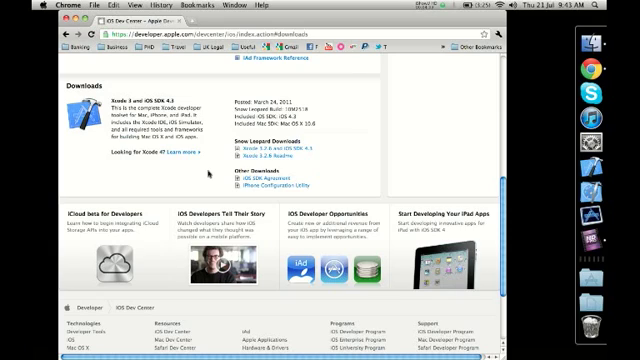
pyautogui.moveTo(210, 172)
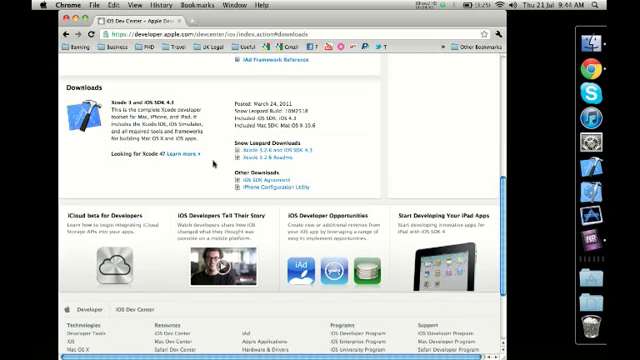
pyautogui.scroll(3)
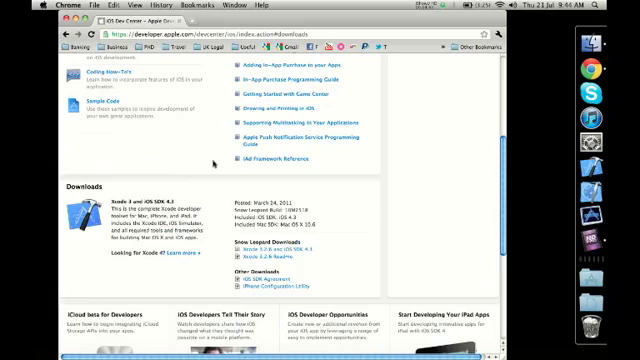
pyautogui.scroll(-3)
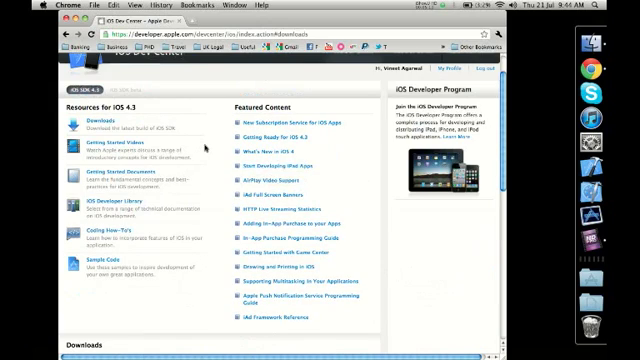
# Scroll up and down the iOS Dev Center page to review the Xcode and iOS SDK downloads.
pyautogui.scroll(-3)
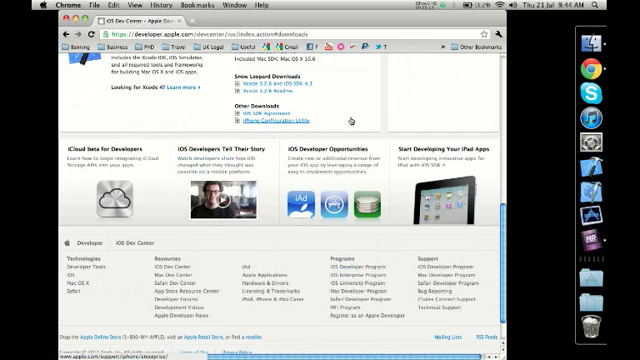
pyautogui.scroll(3)
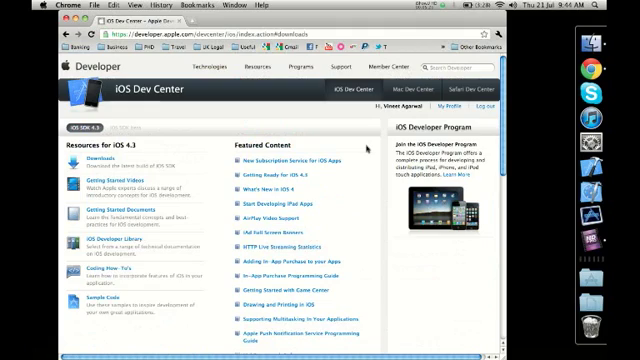
pyautogui.scroll(-3)
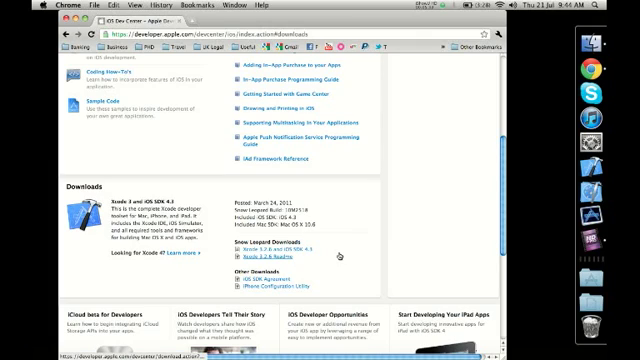
pyautogui.scroll(3)
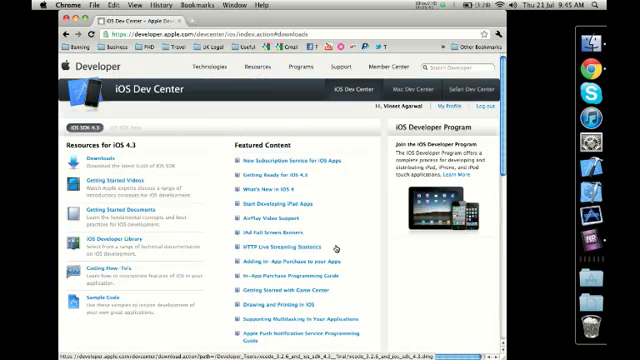
pyautogui.scroll(-3)
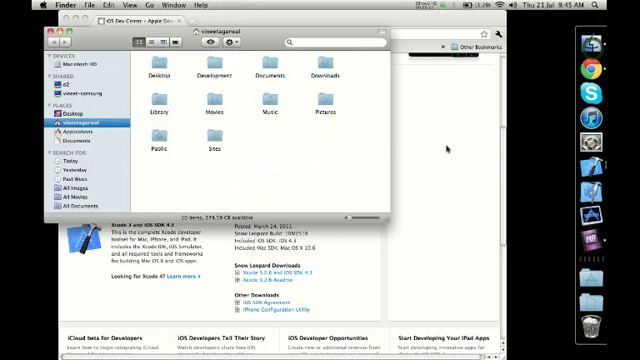
# Browse Macintosh HD to the Developer folder and its Applications folder holding Xcode and iOS SDK items.
pyautogui.click(80, 64)
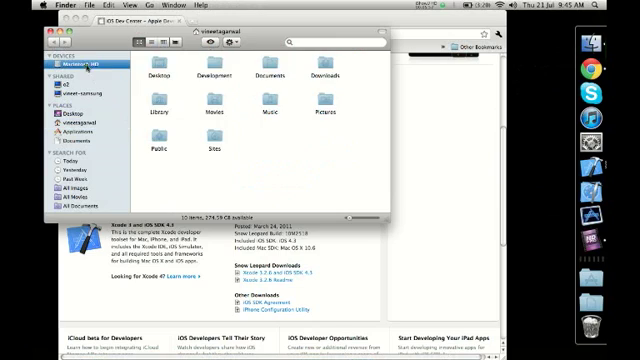
pyautogui.click(72, 62)
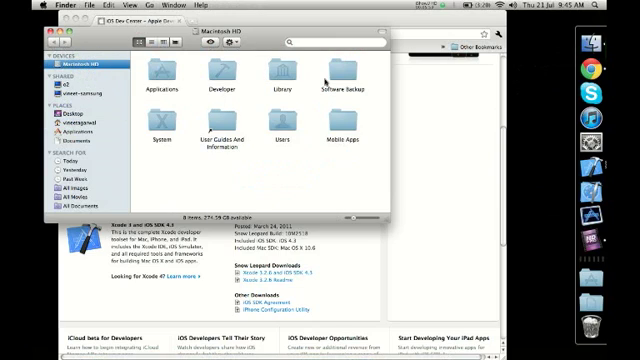
pyautogui.click(212, 76)
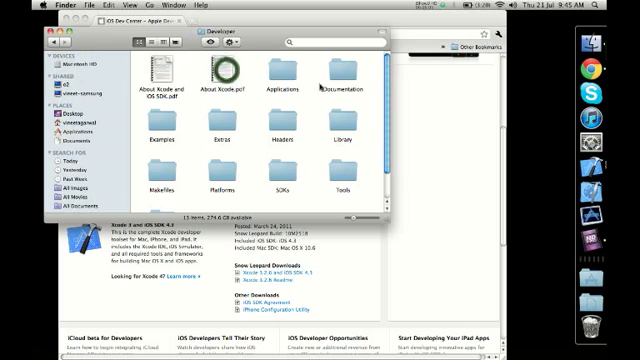
pyautogui.click(284, 80)
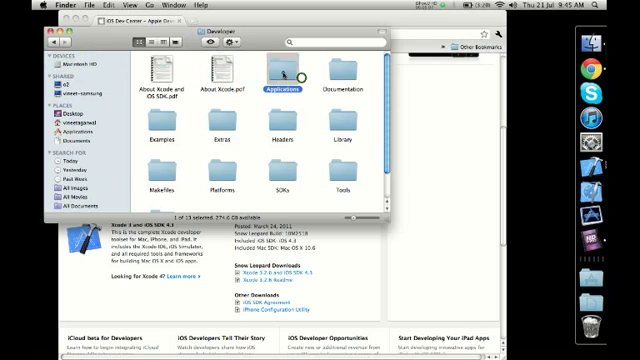
pyautogui.doubleClick(280, 76)
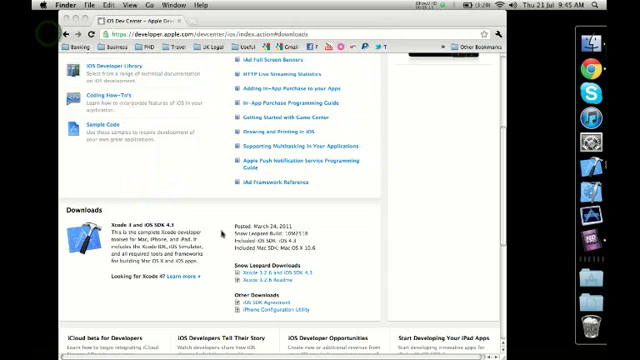
pyautogui.scroll(3)
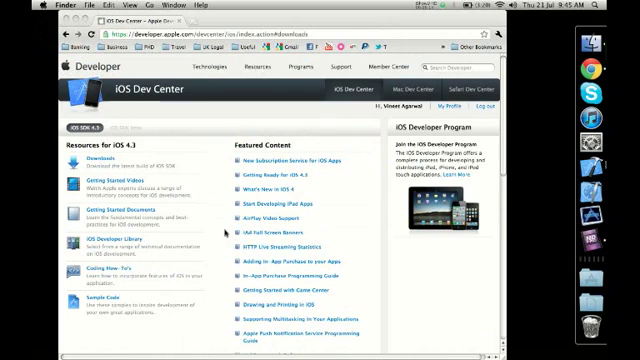
pyautogui.scroll(-3)
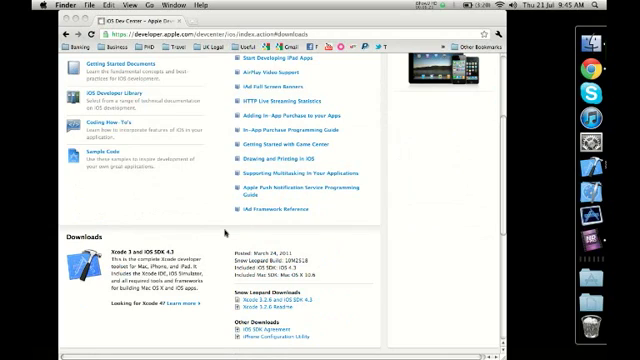
pyautogui.scroll(3)
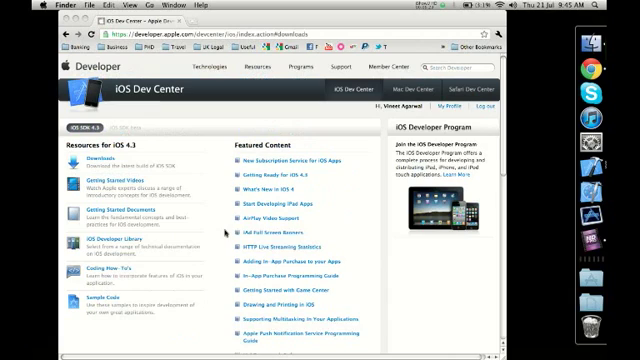
pyautogui.scroll(-3)
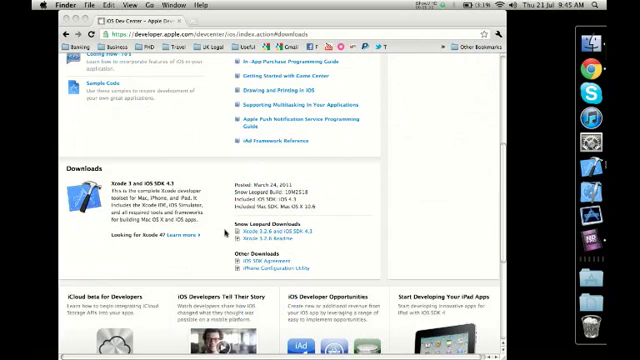
pyautogui.scroll(3)
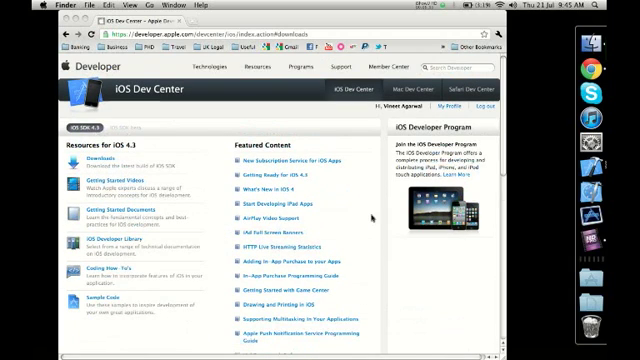
pyautogui.scroll(-3)
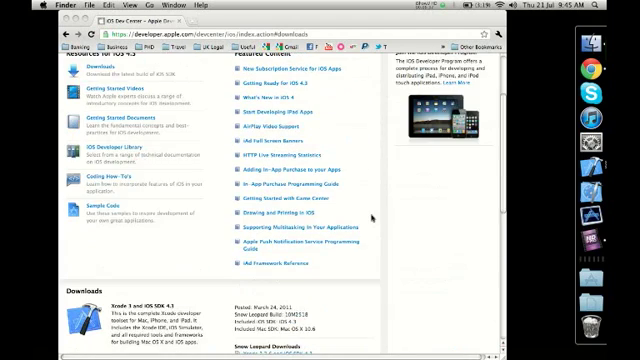
pyautogui.scroll(3)
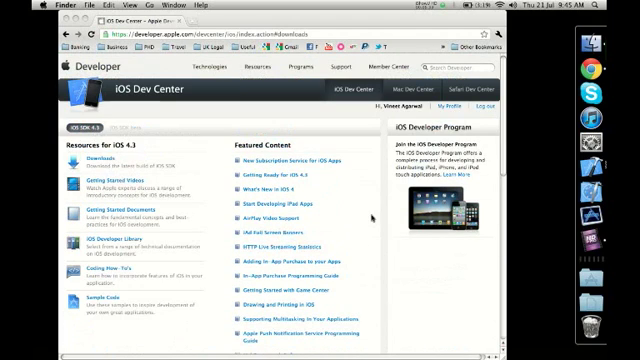